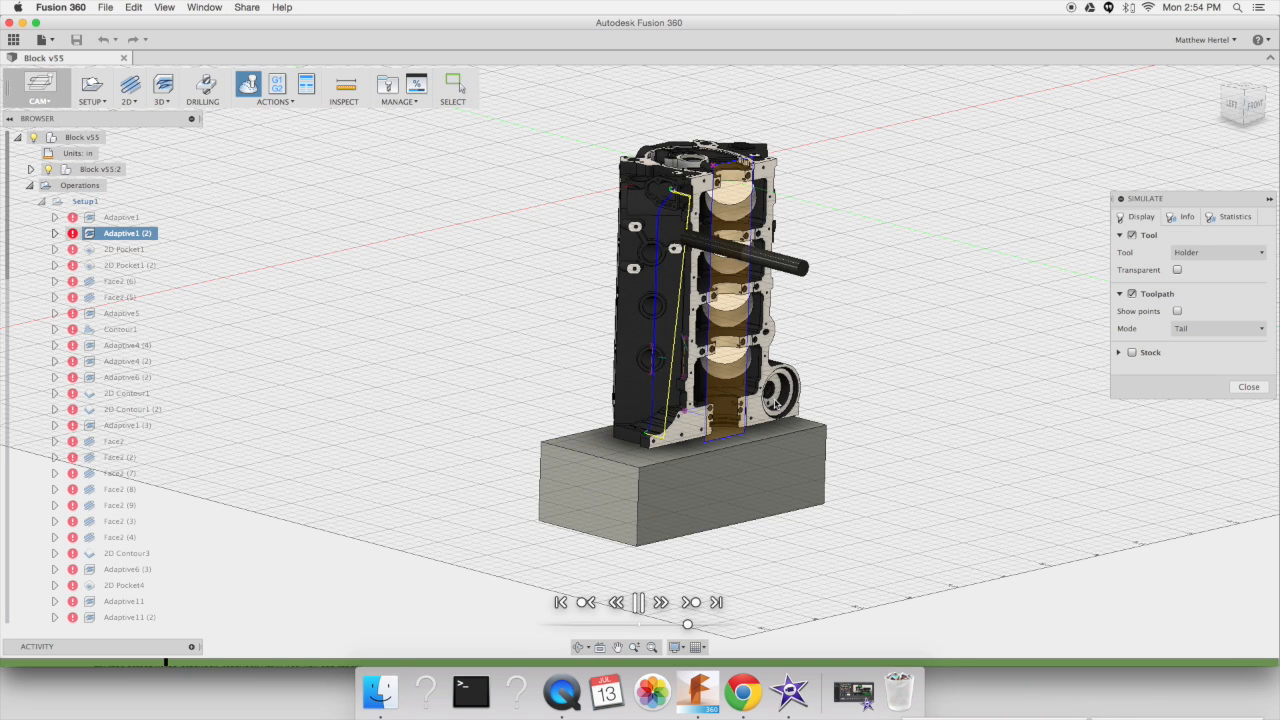
Select Setup1 in the browser to display its stock box around the engine block
click(1248, 386)
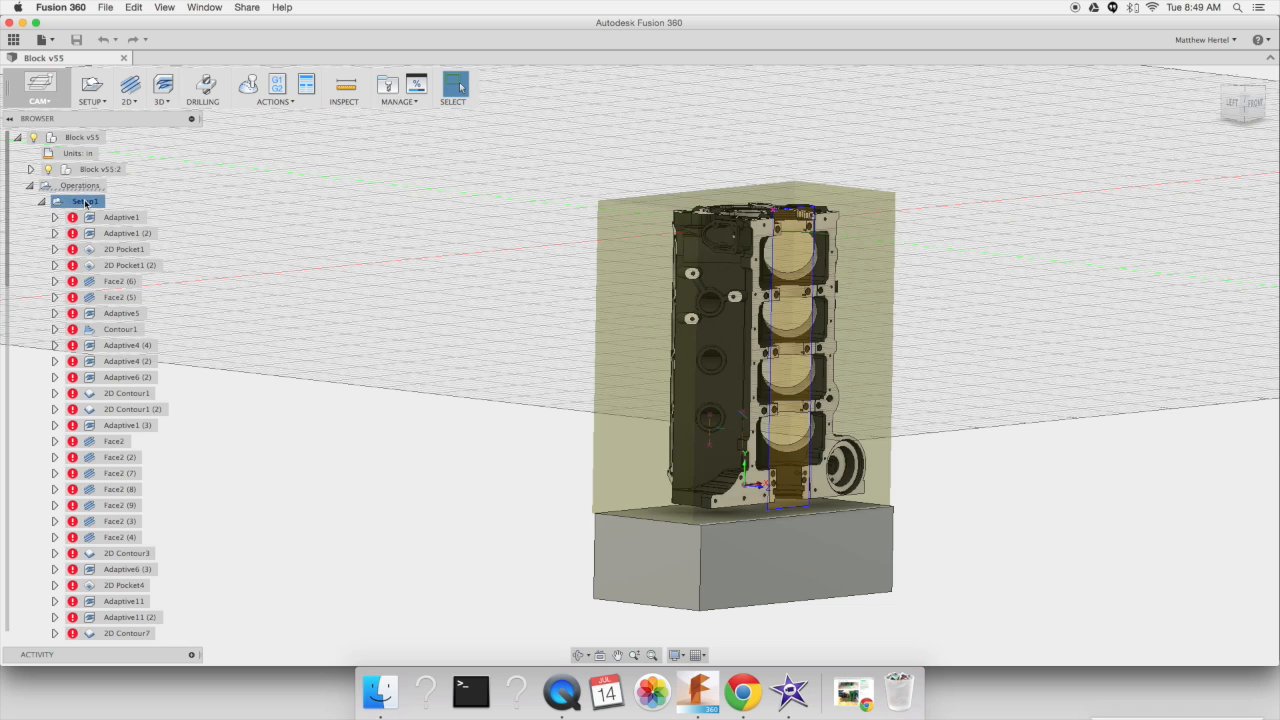
mouse_move(528, 372)
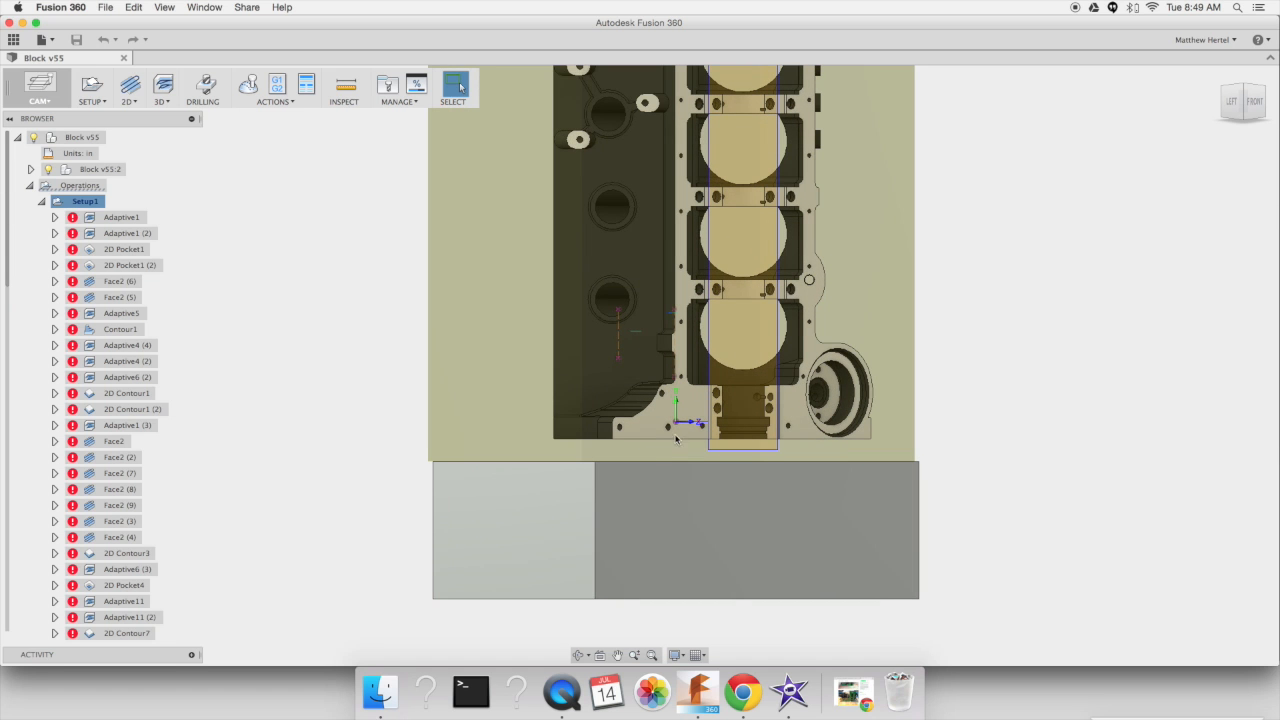
mouse_move(392, 486)
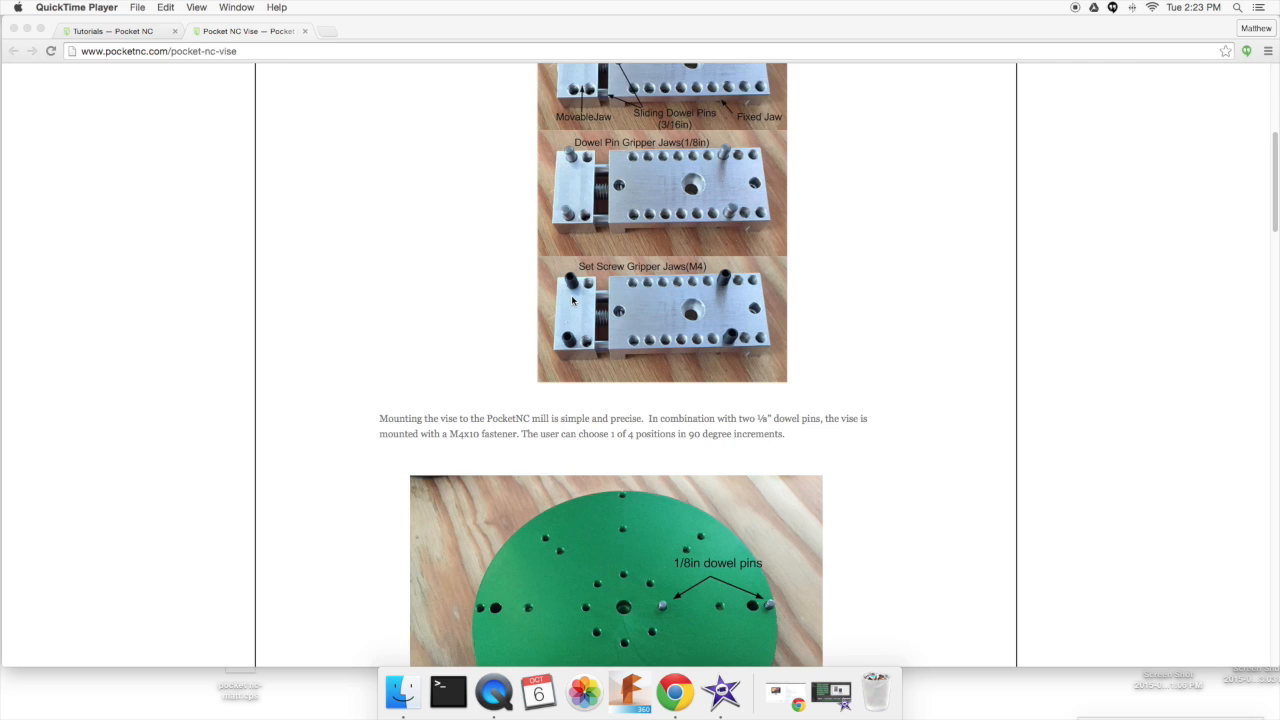
Scroll the PocketNC vise page to the mounting section with the green table and dowel pins
scroll(down, 3)
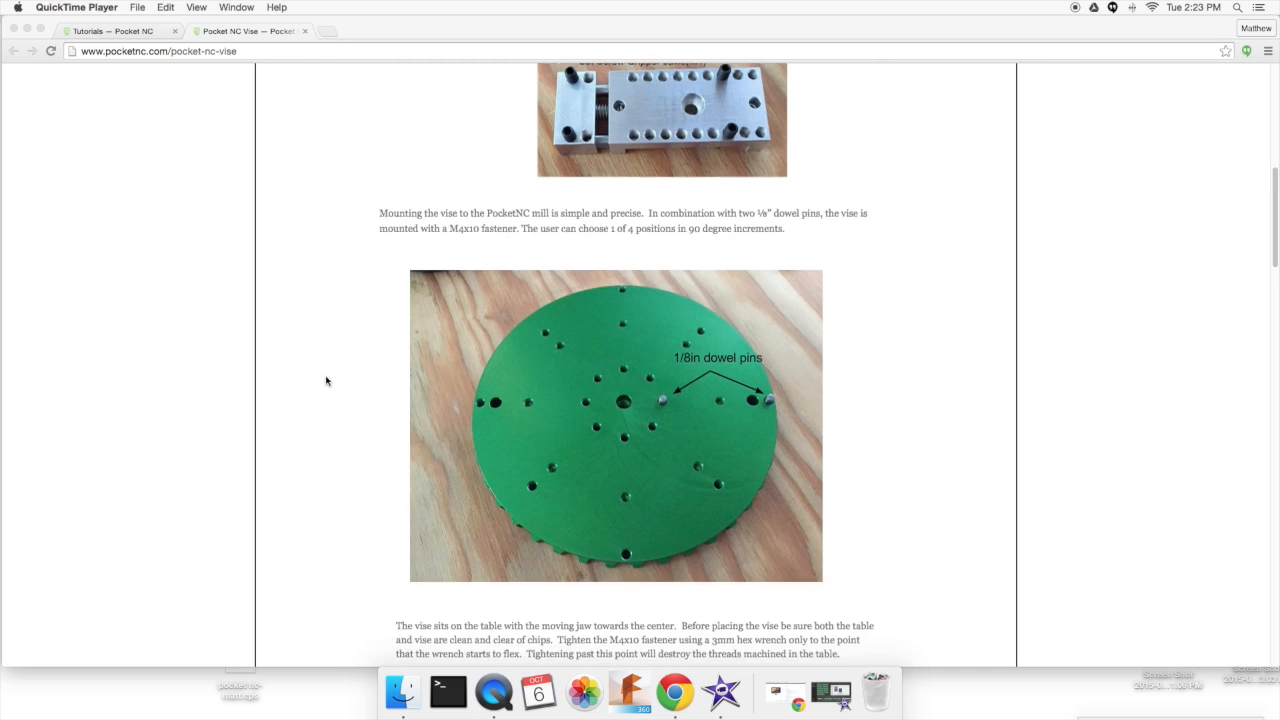
scroll(down, 3)
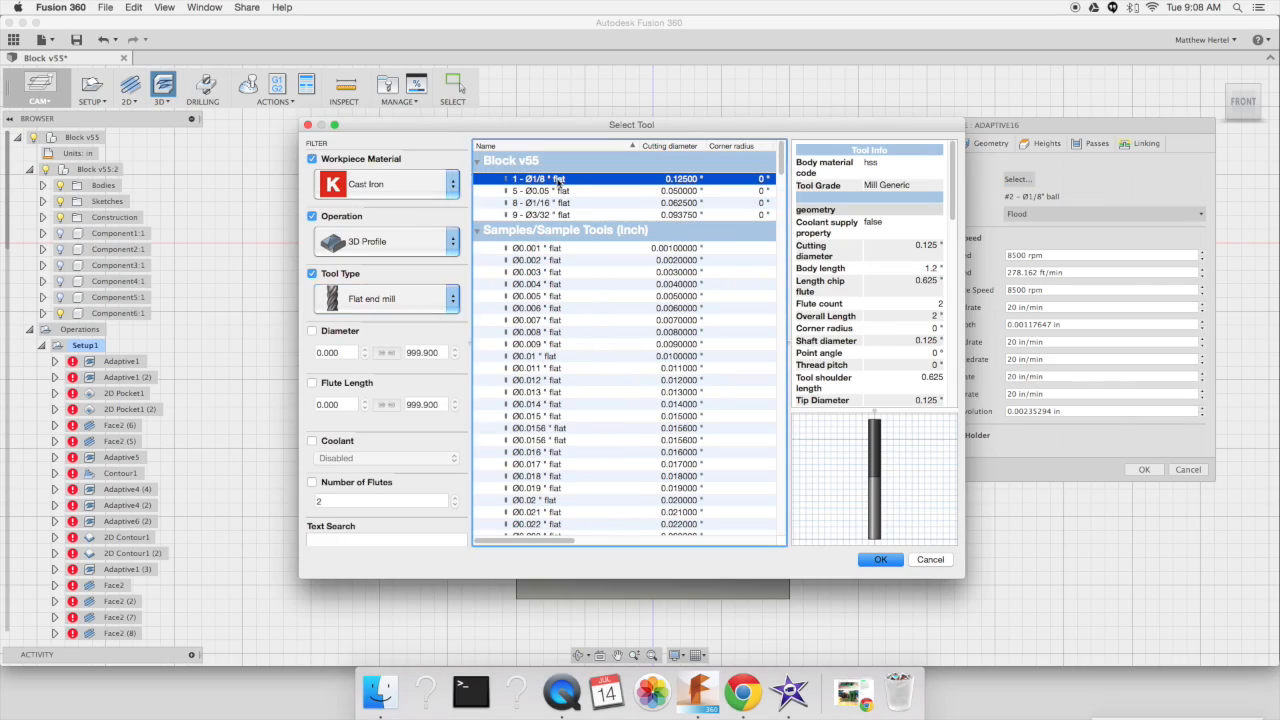
Assign the 1/8" flat end mill to the Adaptive operation and enable Tool Orientation
click(880, 560)
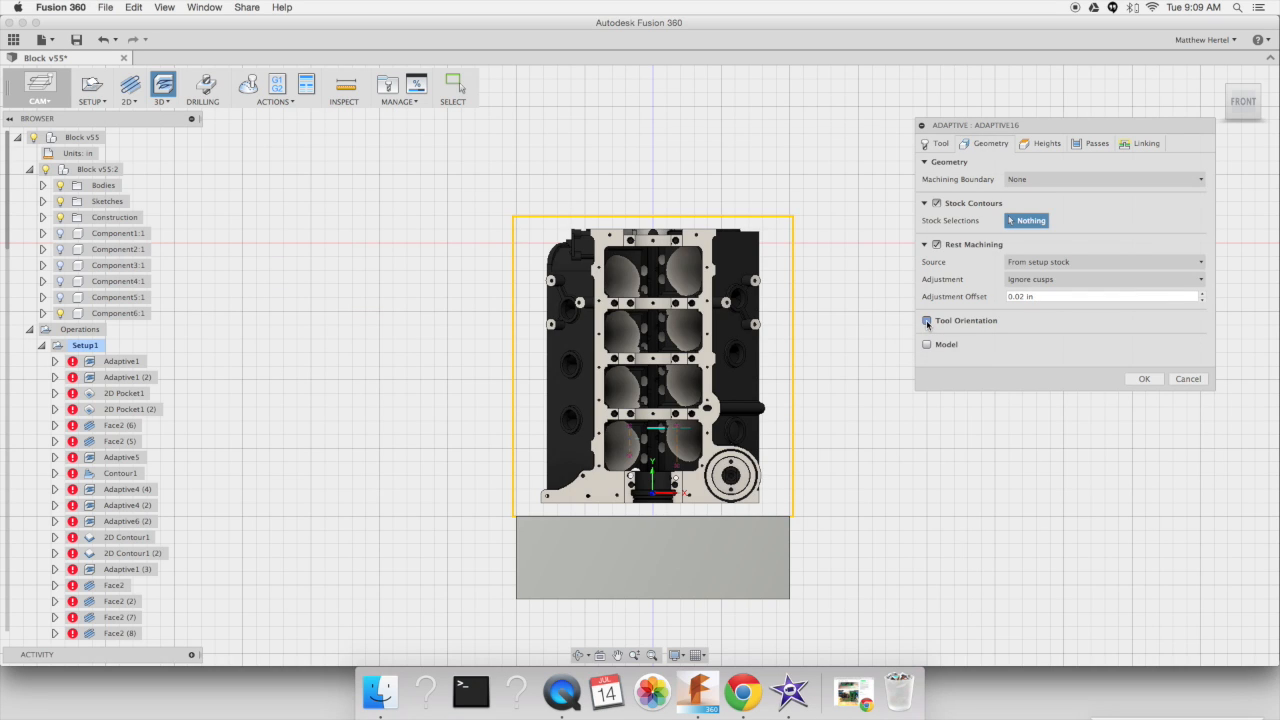
click(926, 320)
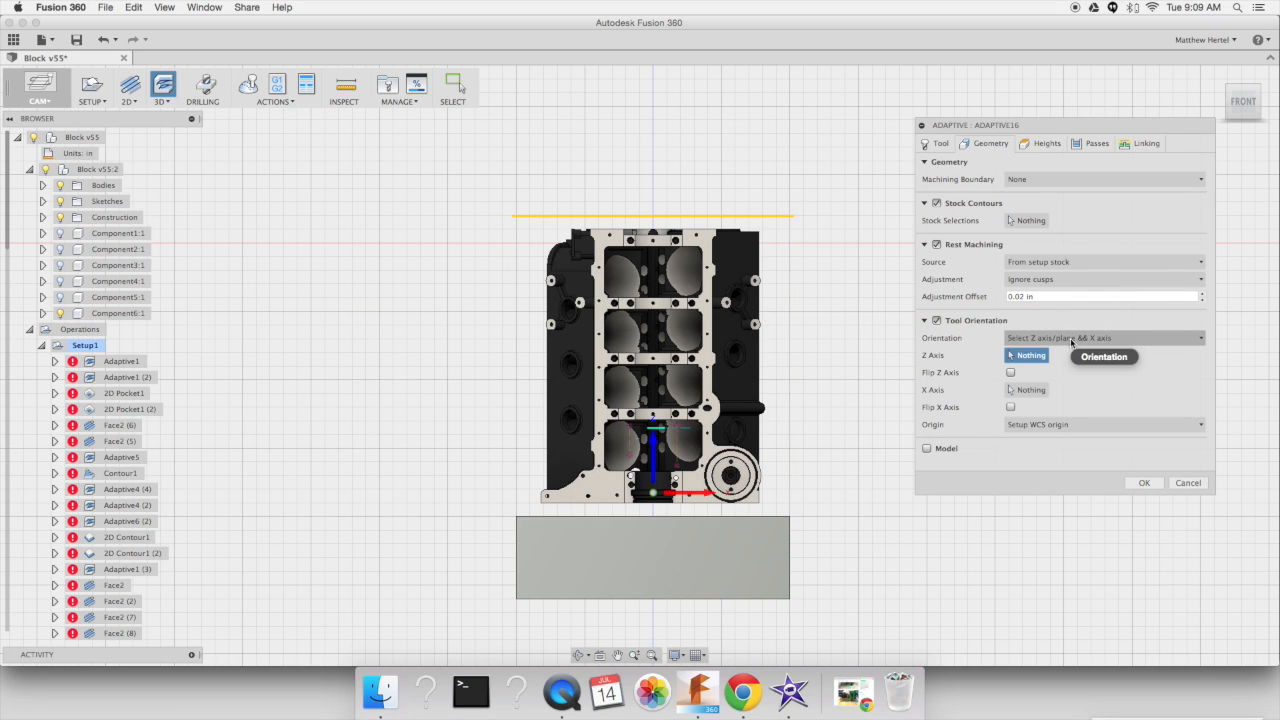